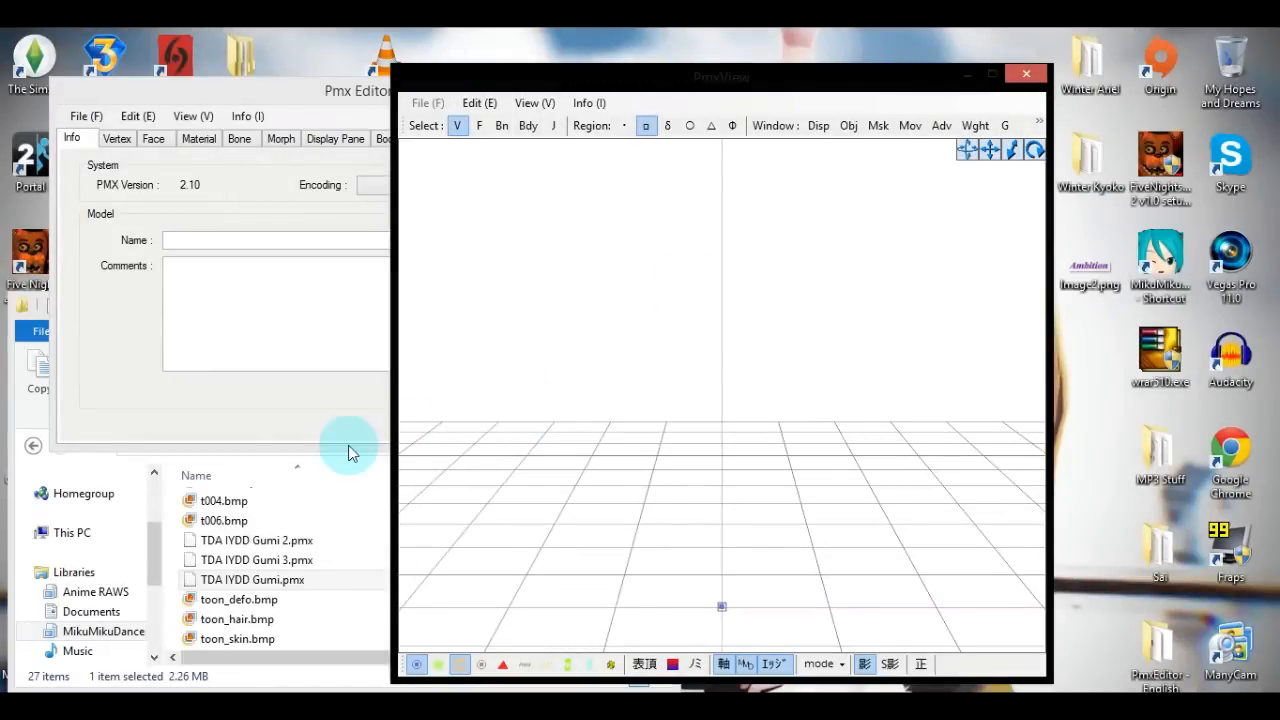
mouse_move(310, 421)
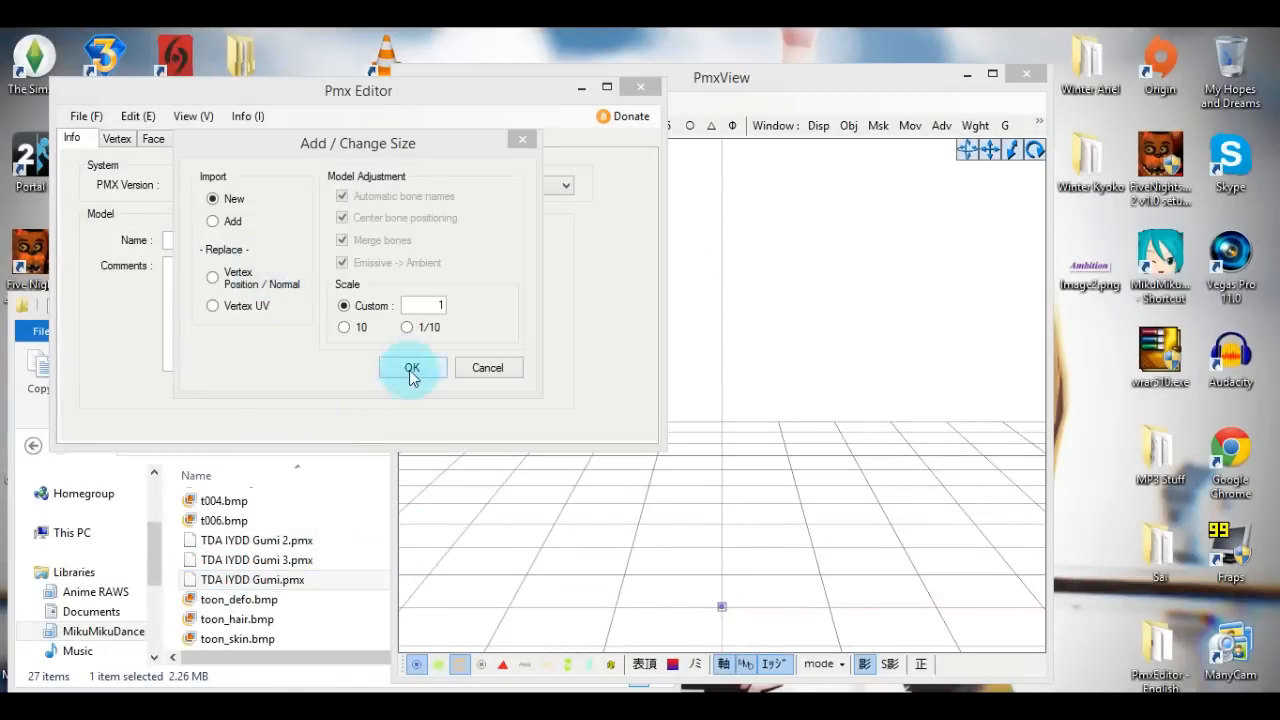
Step: Import the TDA IYDD Gumi model at its original scale (Custom 1)
left_click(411, 367)
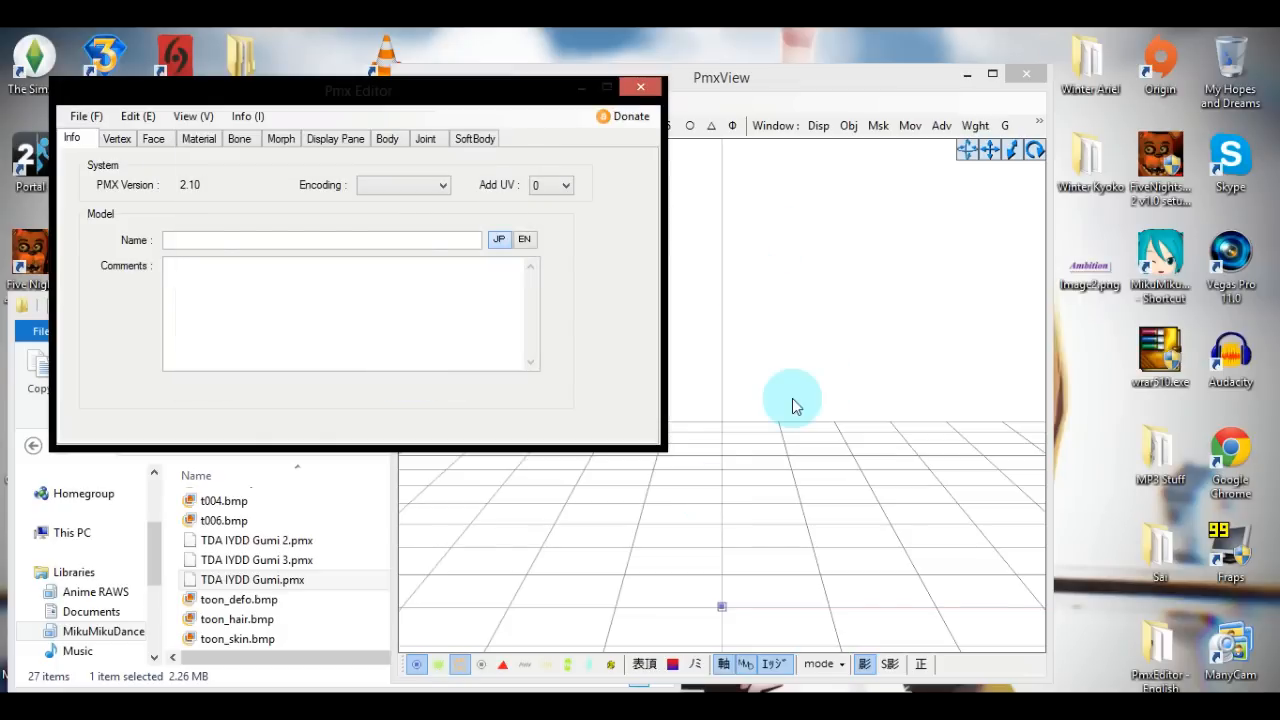
mouse_move(577, 442)
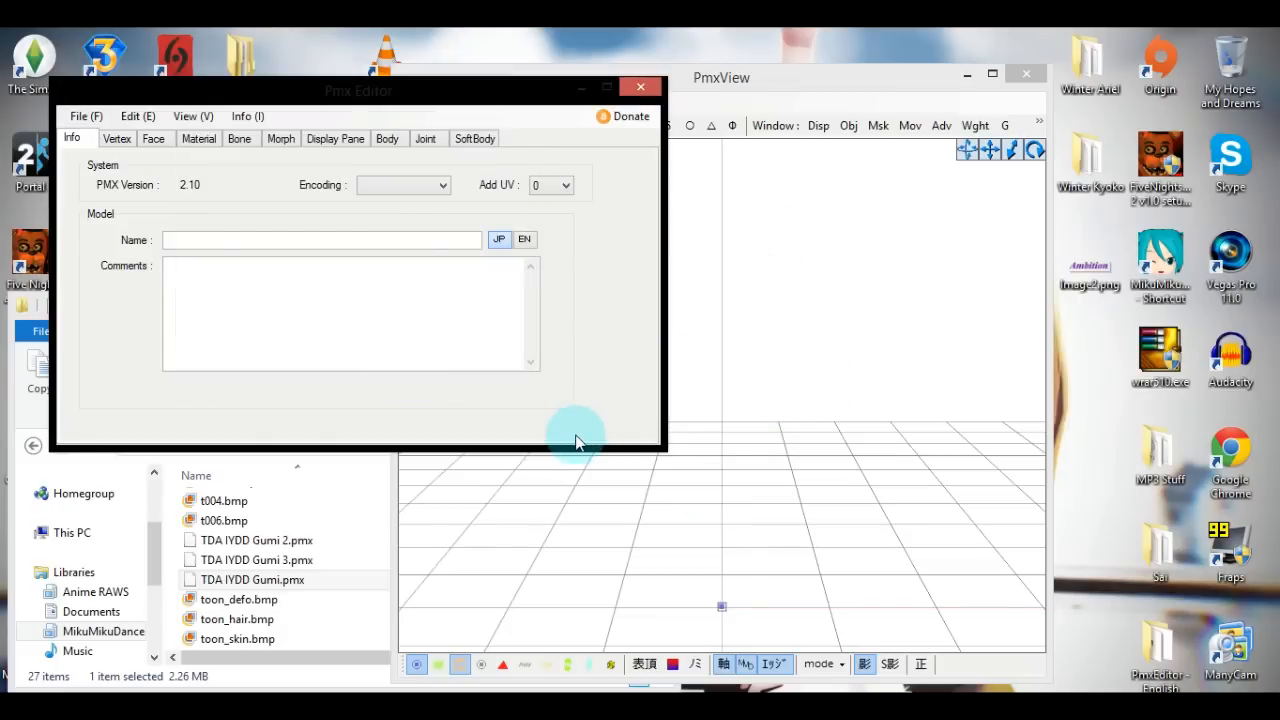
double_click(252, 579)
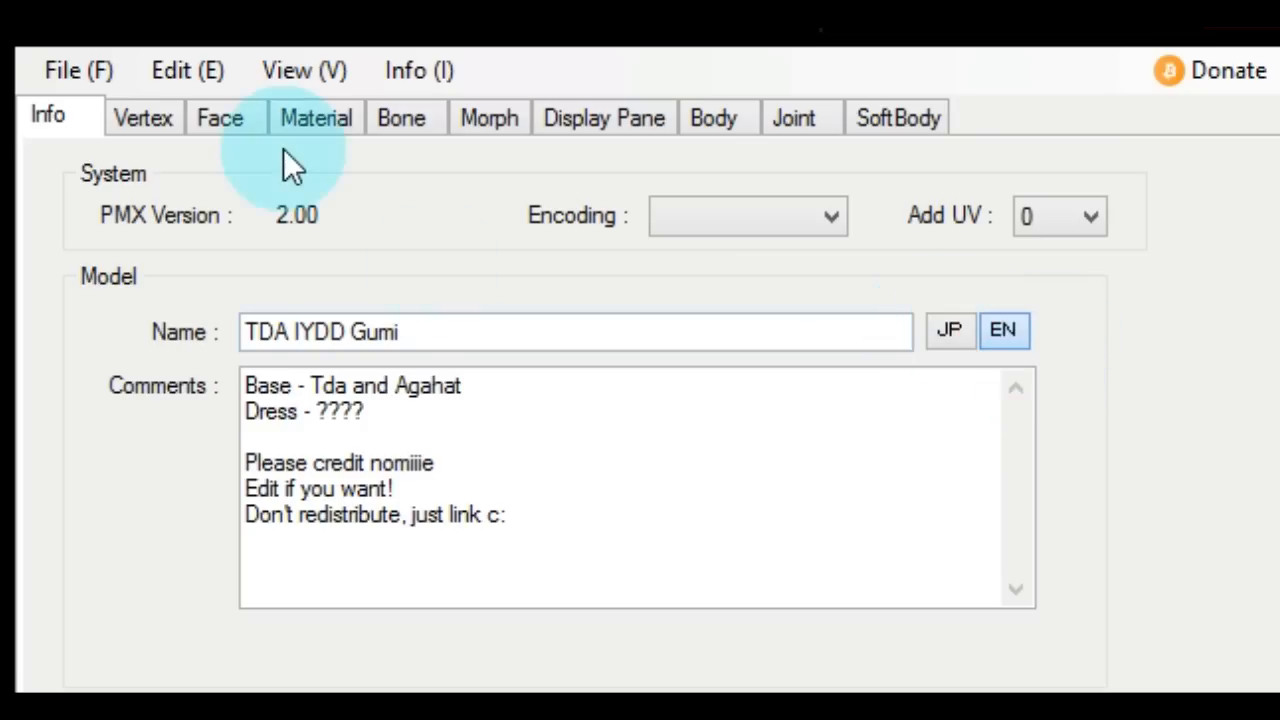
Step: Browse the Gumi model's Material and Bone tabs to see its lists
left_click(316, 117)
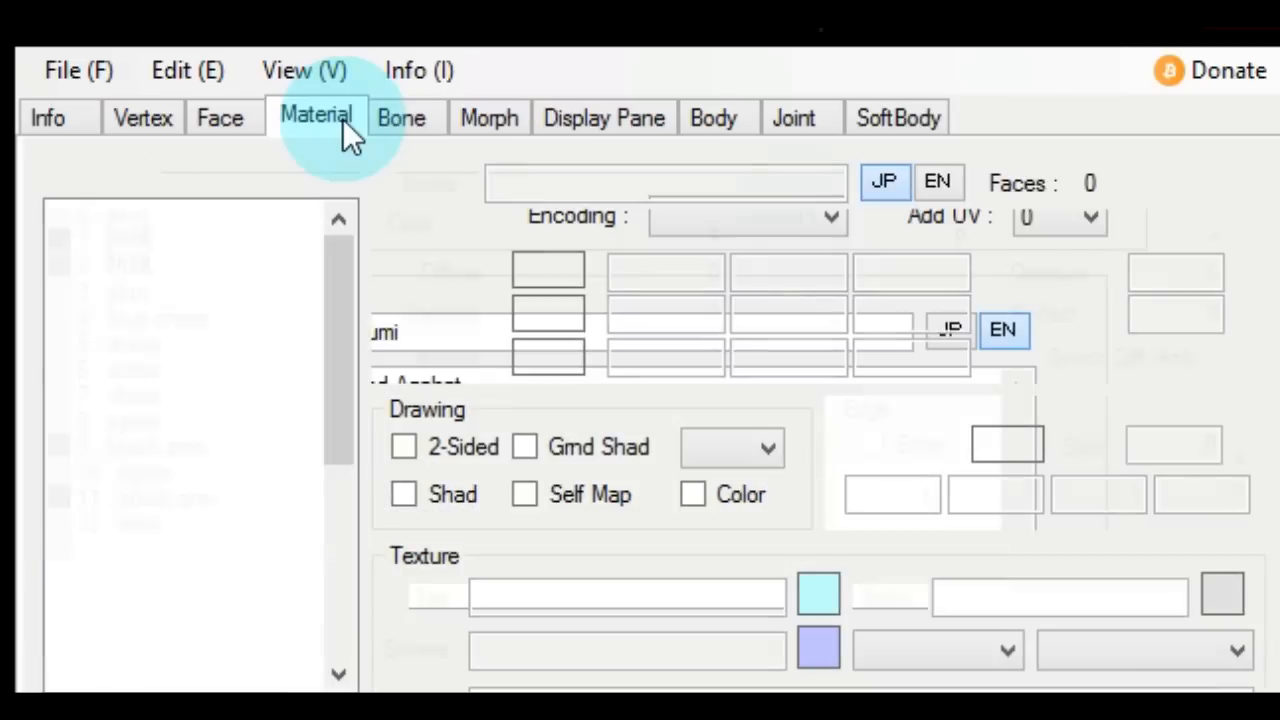
left_click(403, 117)
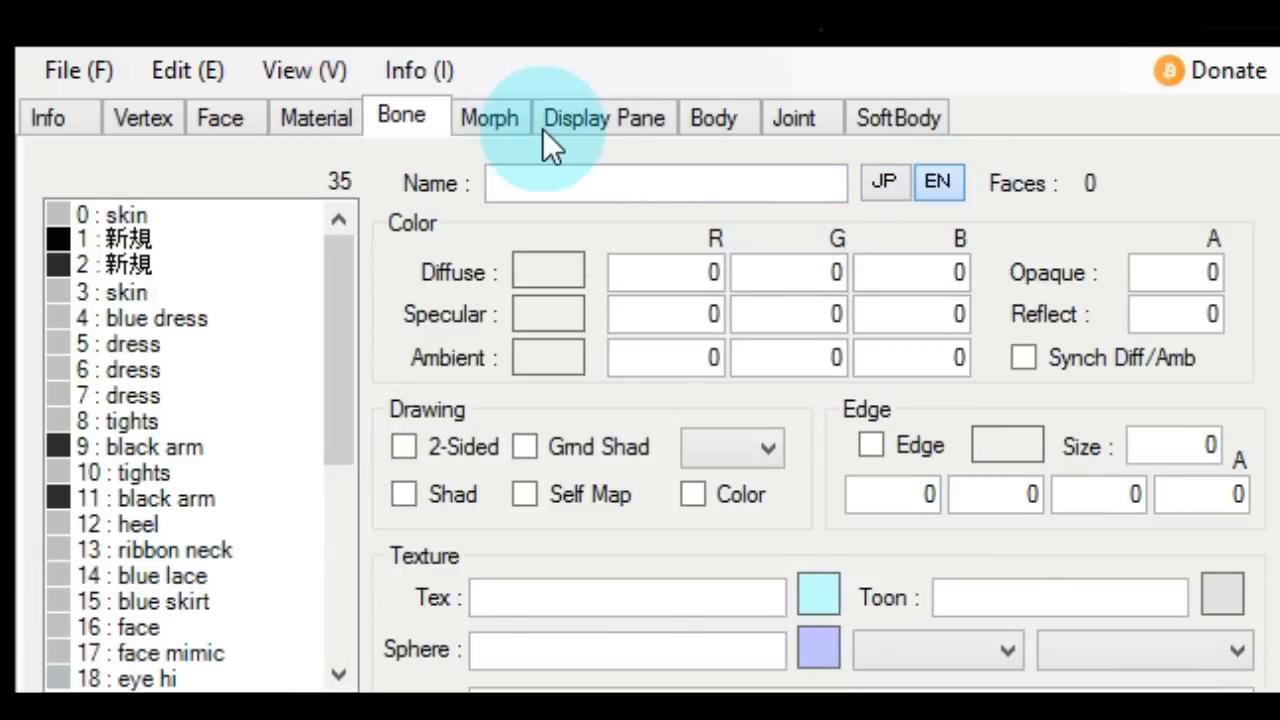
left_click(489, 117)
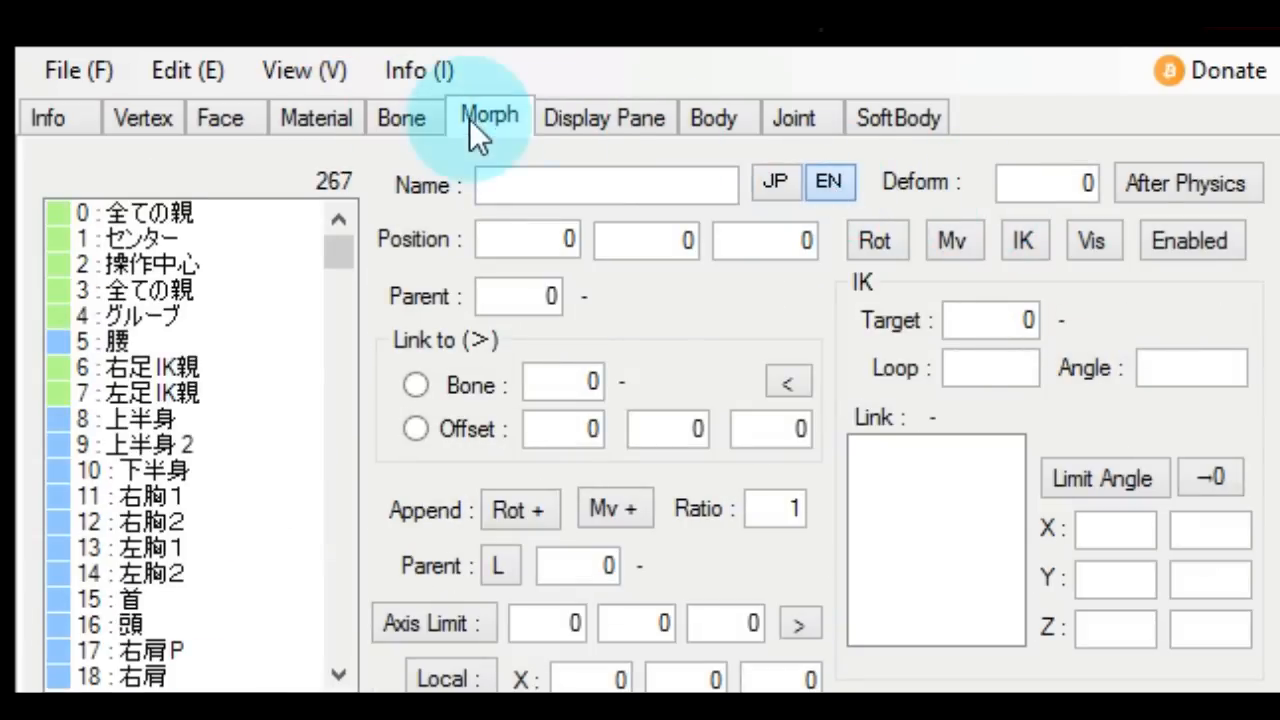
left_click(488, 117)
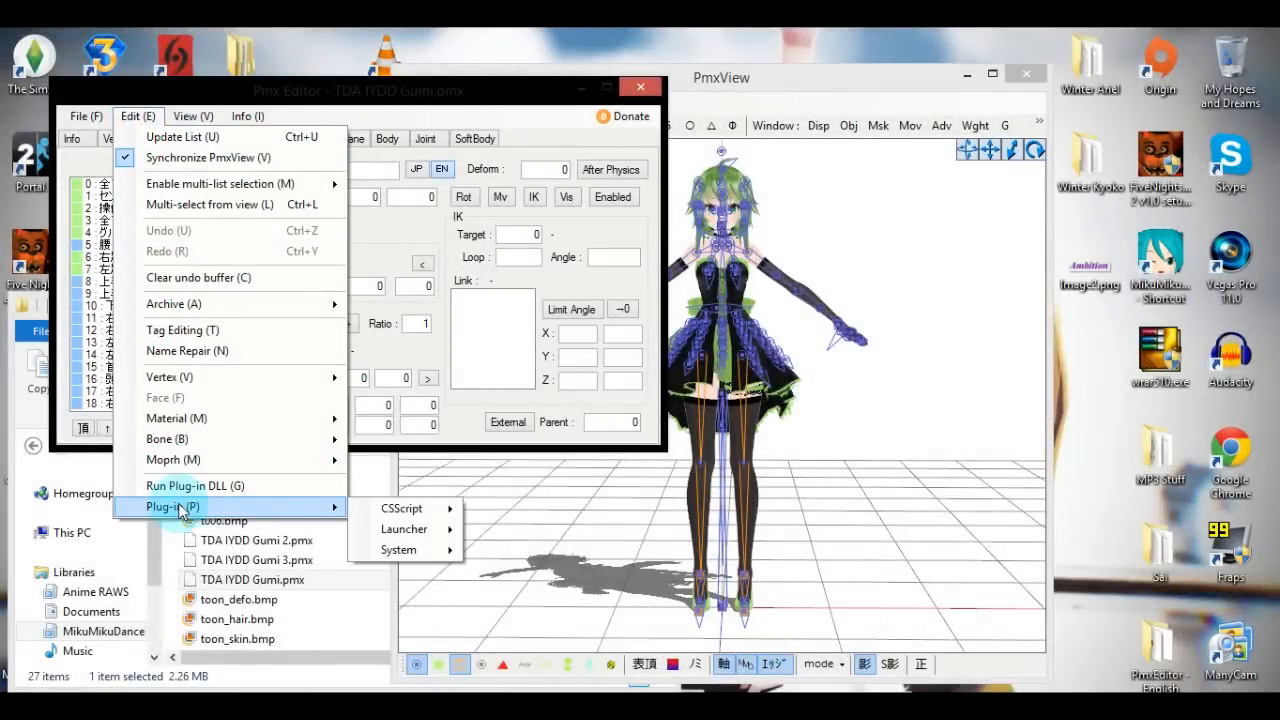
Step: Run IKMakerX with left and right arm IK, raising bones from 267 to 275
left_click(398, 550)
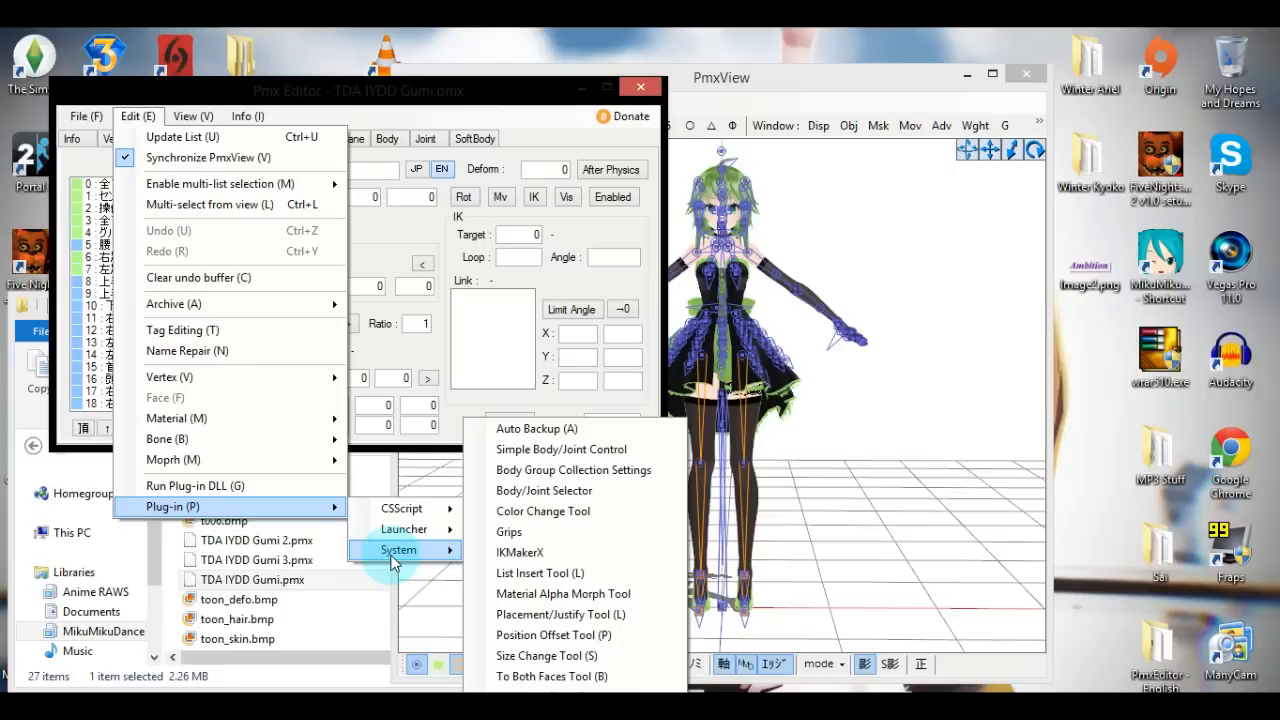
mouse_move(519, 552)
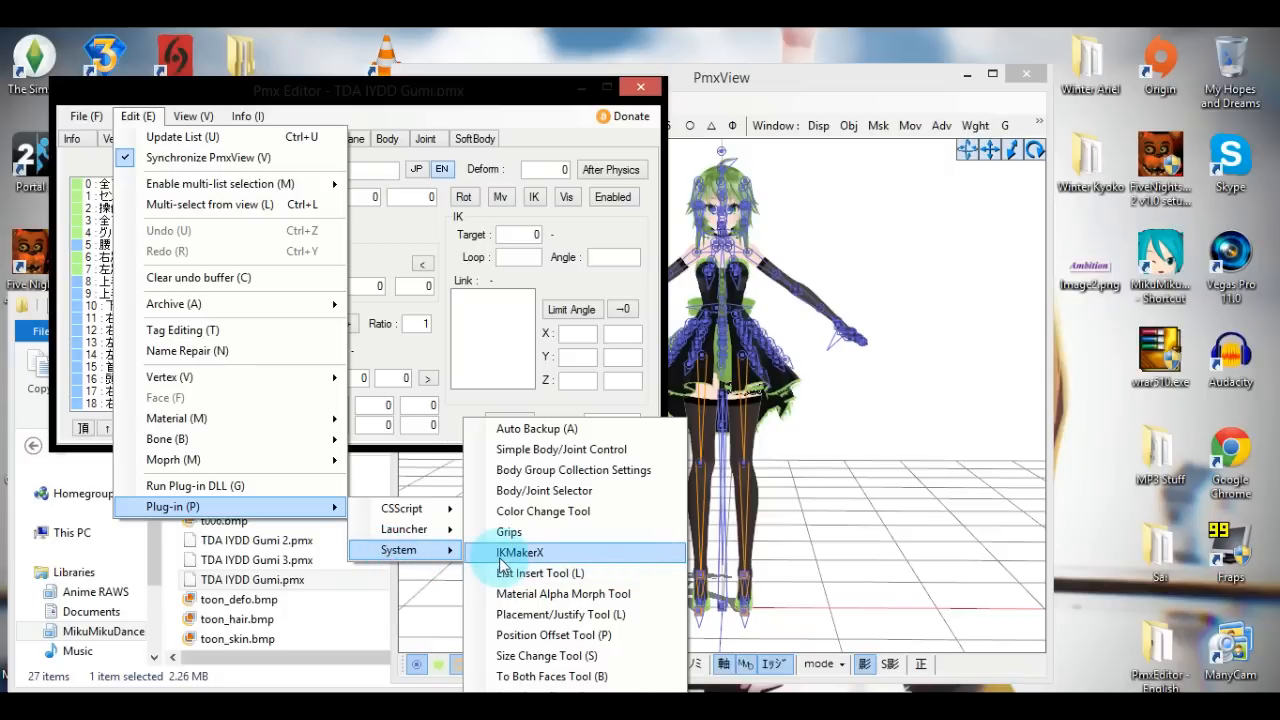
left_click(520, 551)
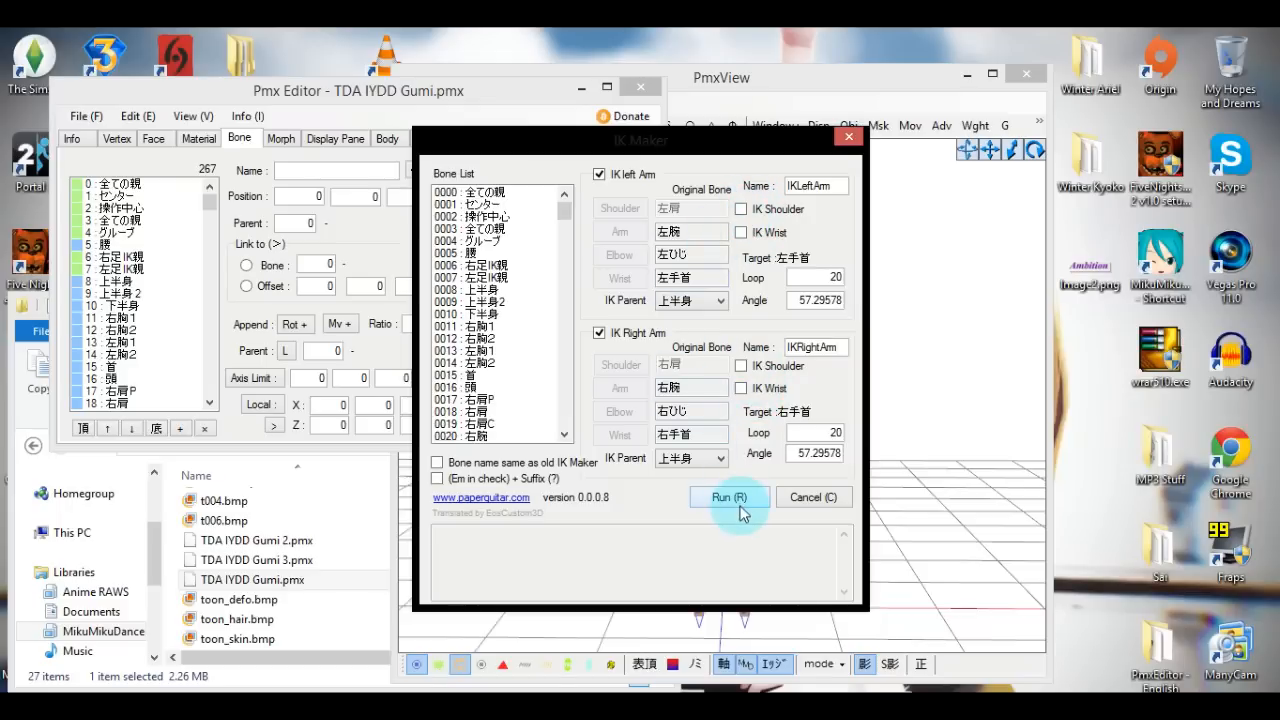
left_click(728, 497)
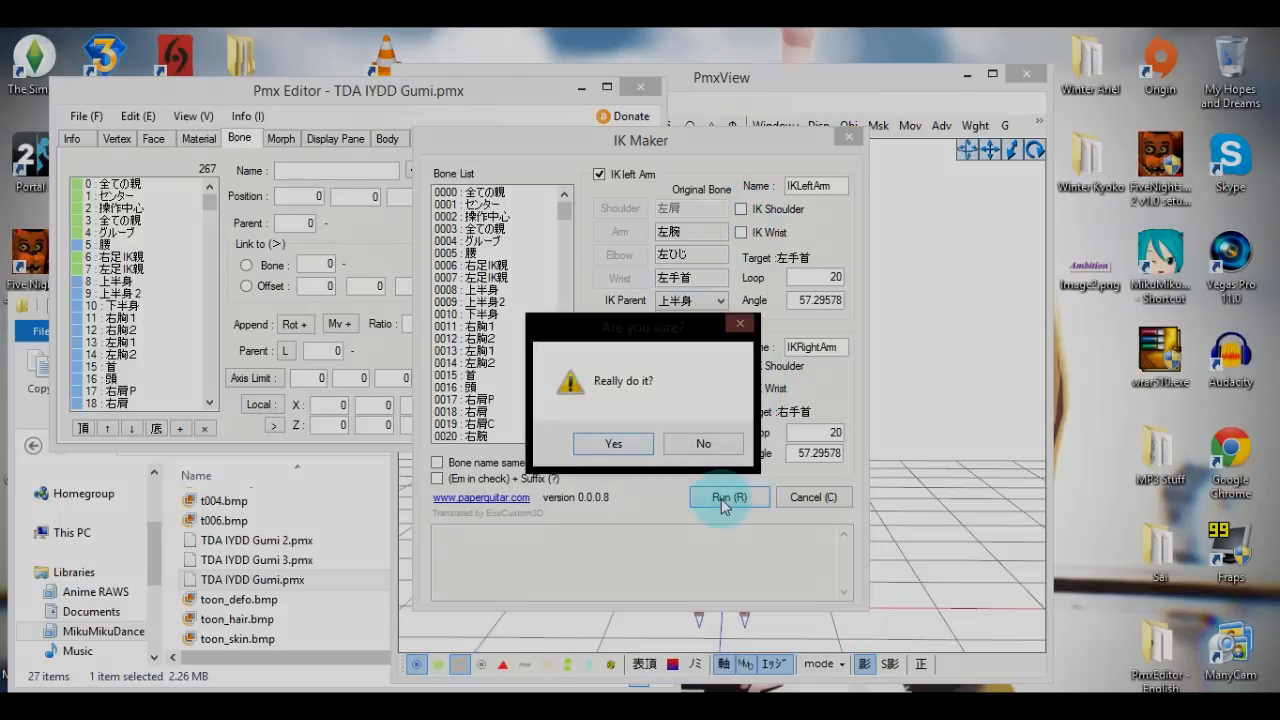
left_click(613, 443)
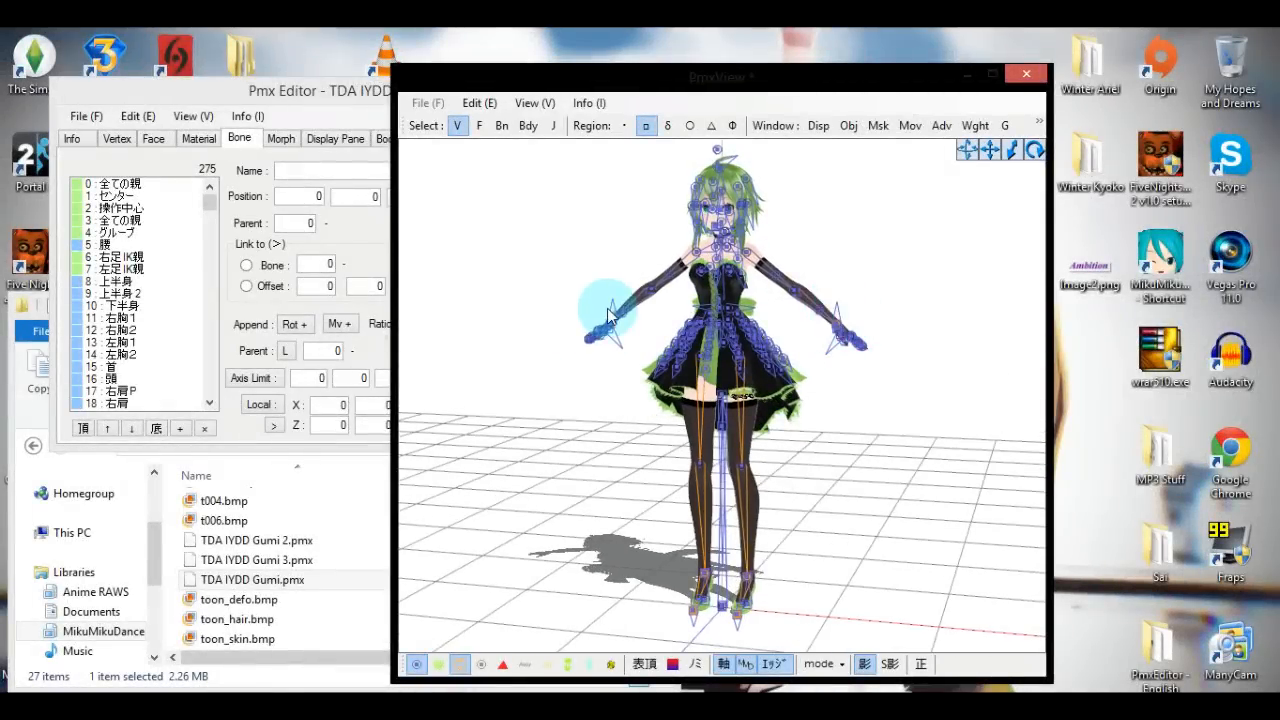
left_click_drag(610, 315, 835, 345)
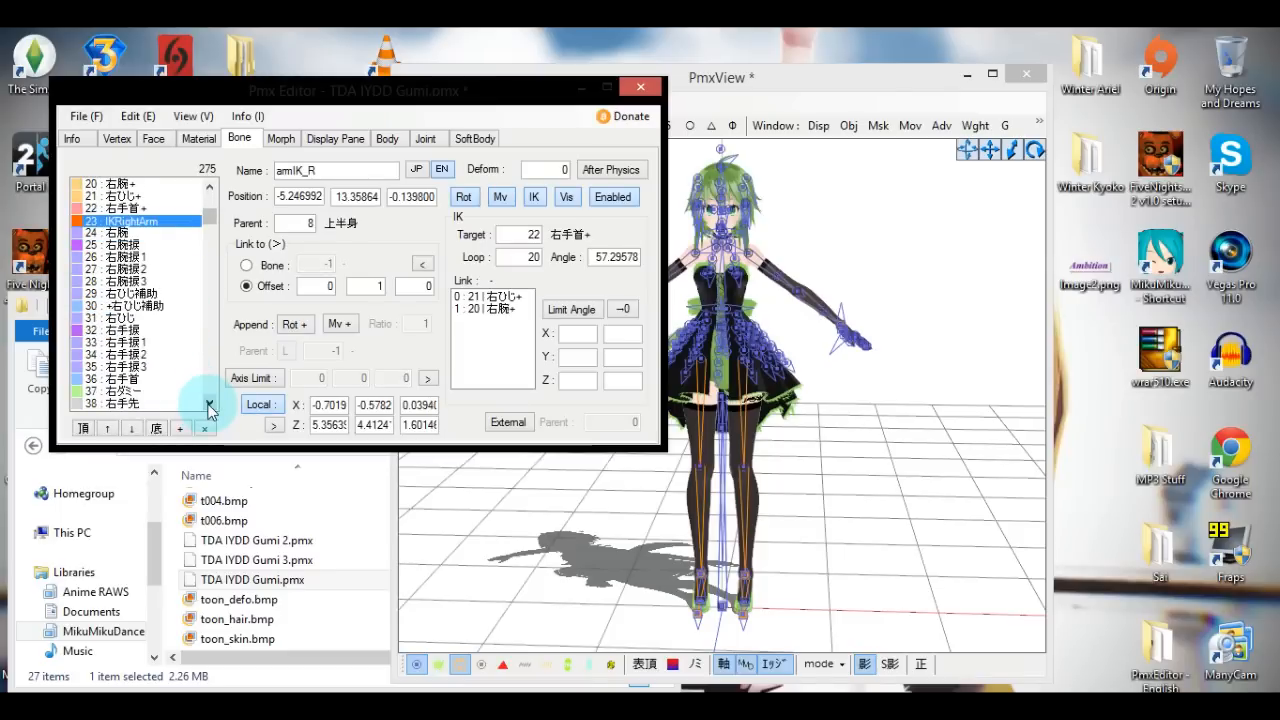
scroll("down", 3)
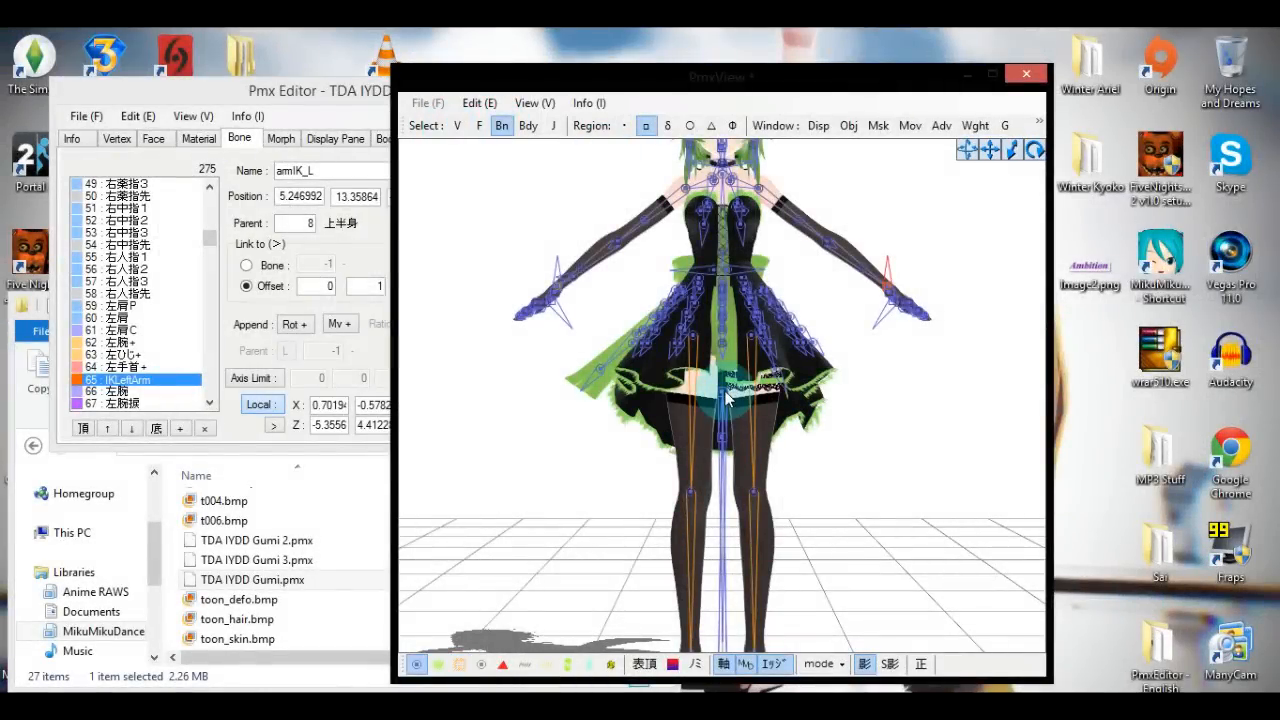
left_click(115, 184)
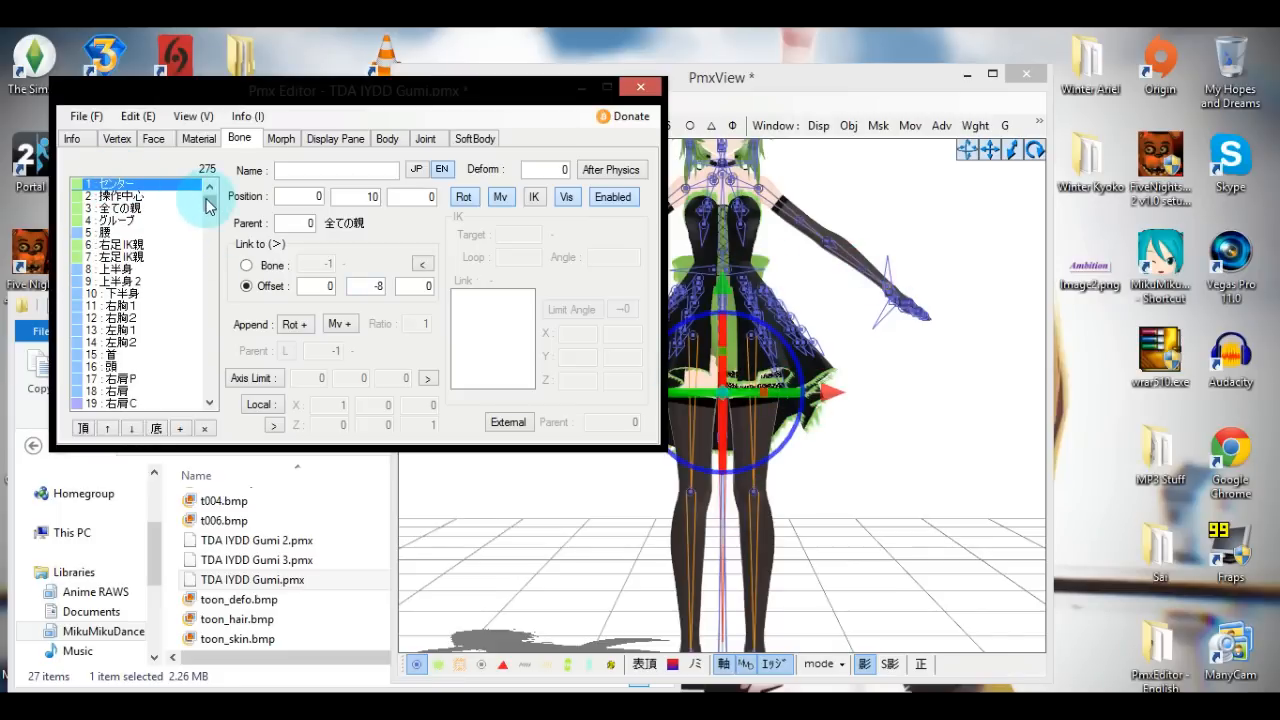
Step: Set the IKRightArm bone's parent to 1 (センター) in the Bone list
left_click(120, 196)
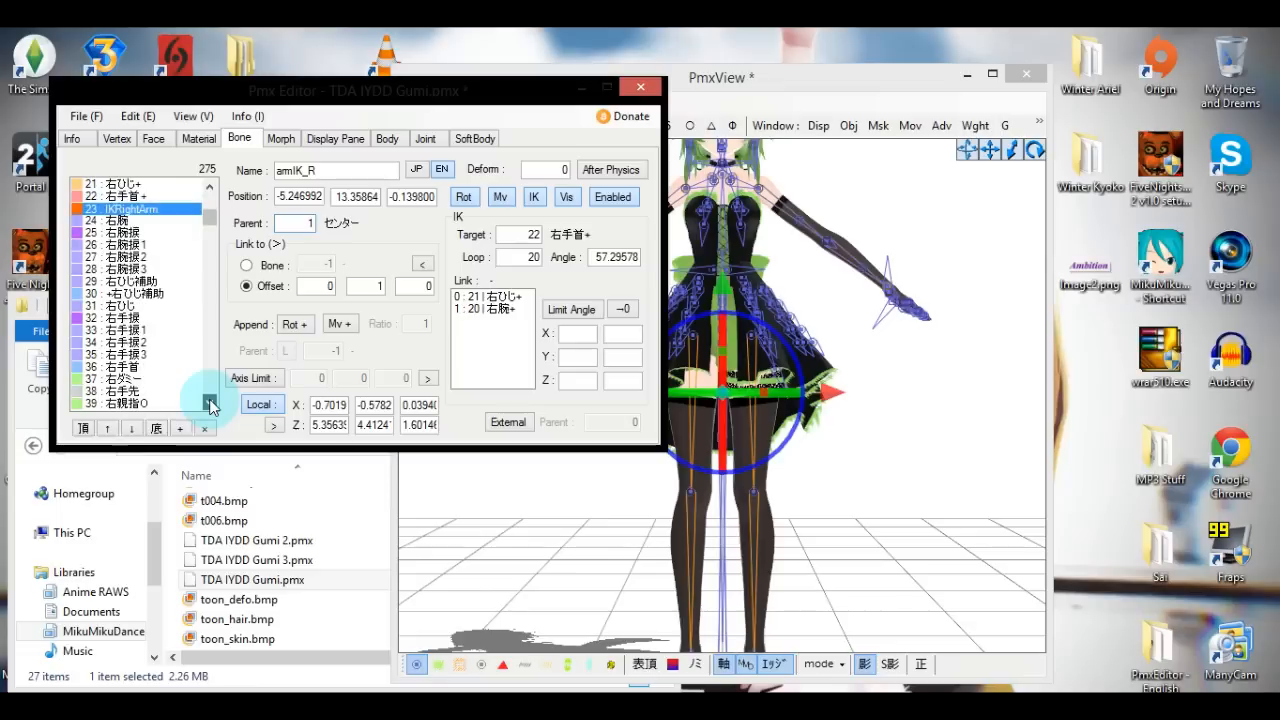
scroll("down", 3)
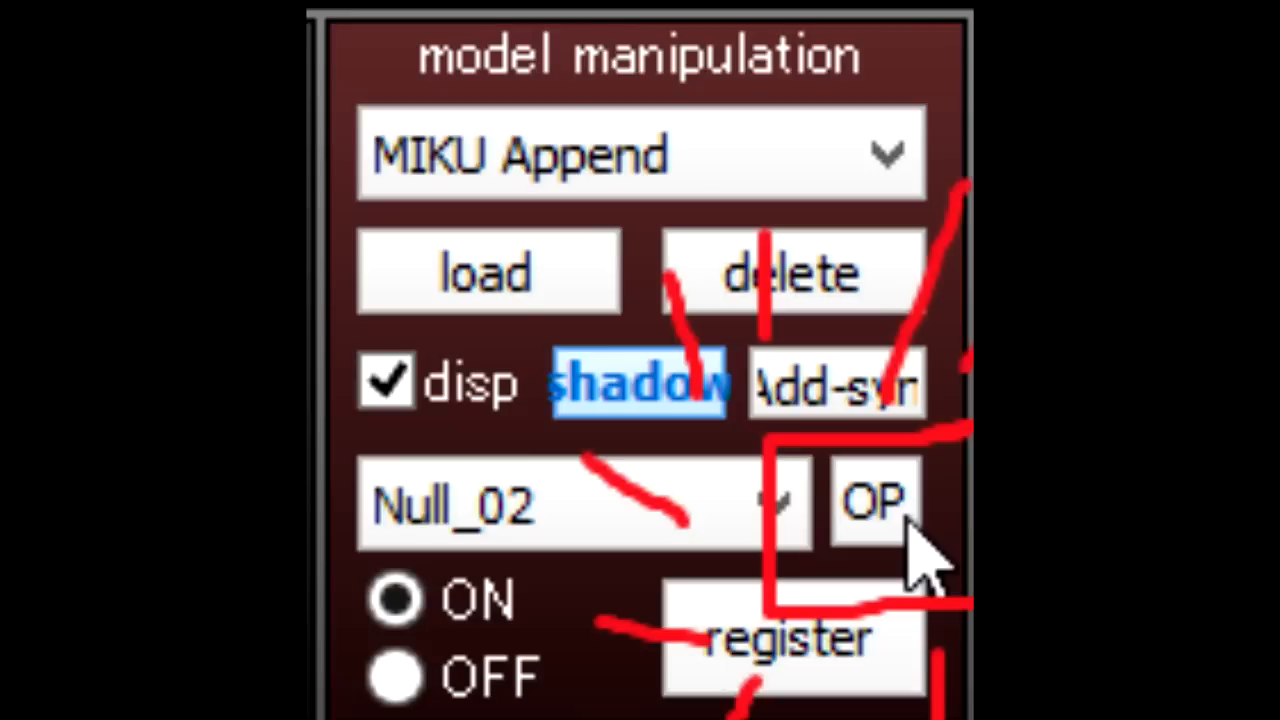
Step: Register armIK_L's outside parent as MIKU Append's Null_18 bone
left_click(875, 500)
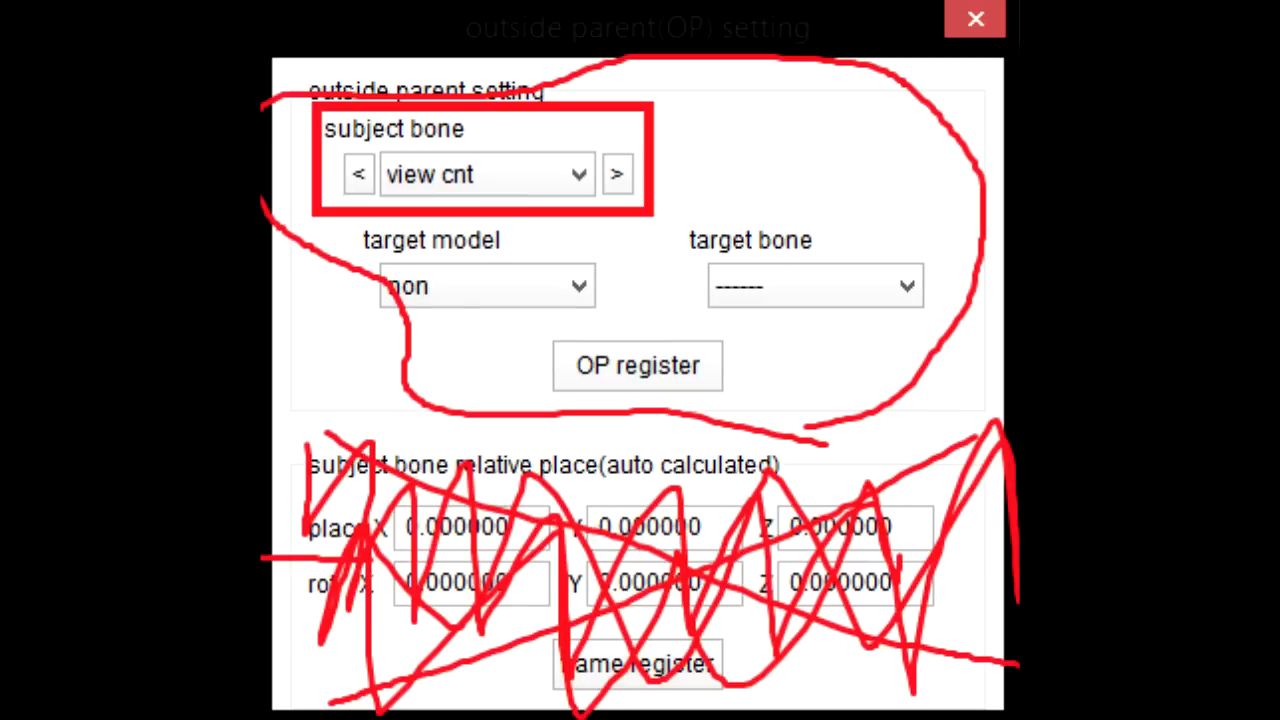
left_click(637, 360)
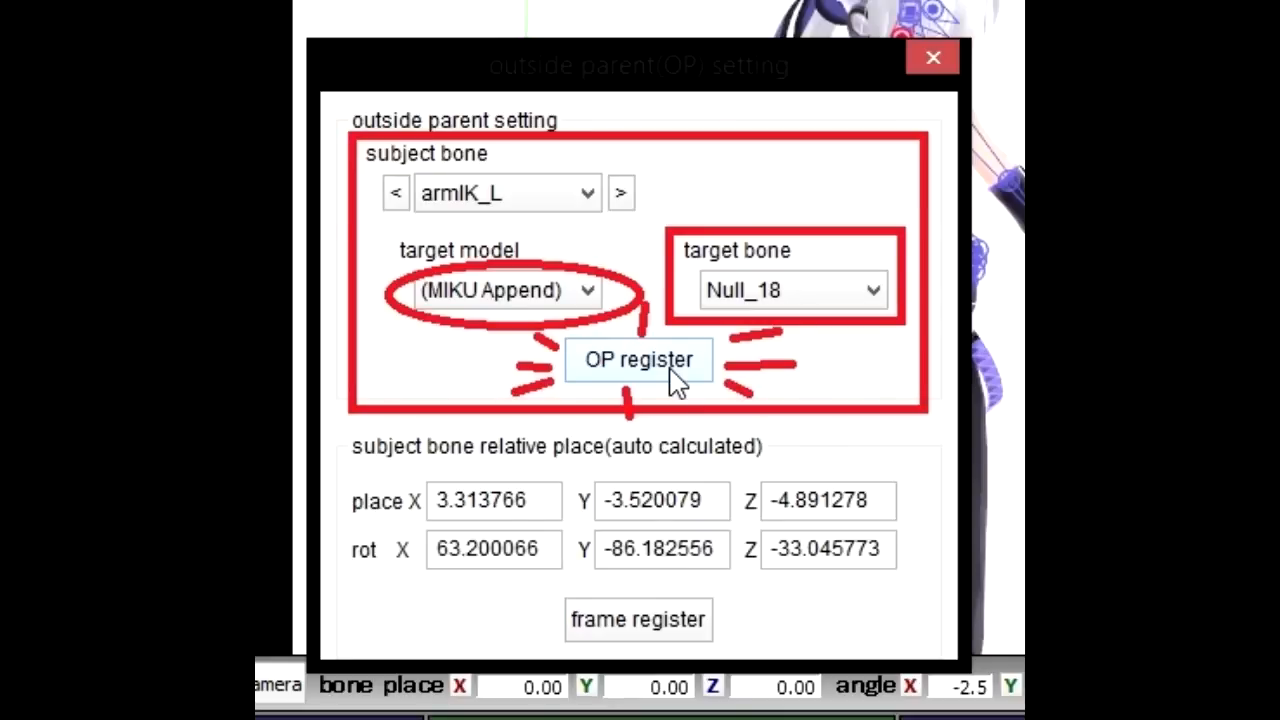
left_click(638, 360)
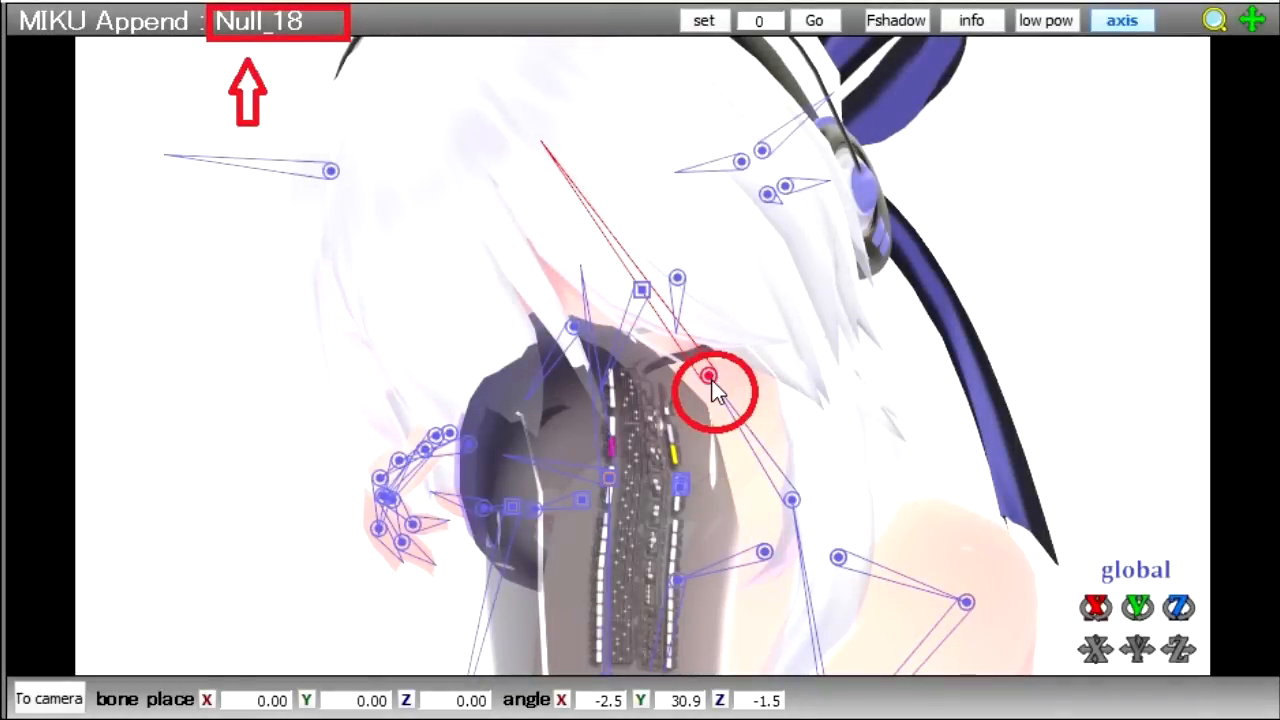